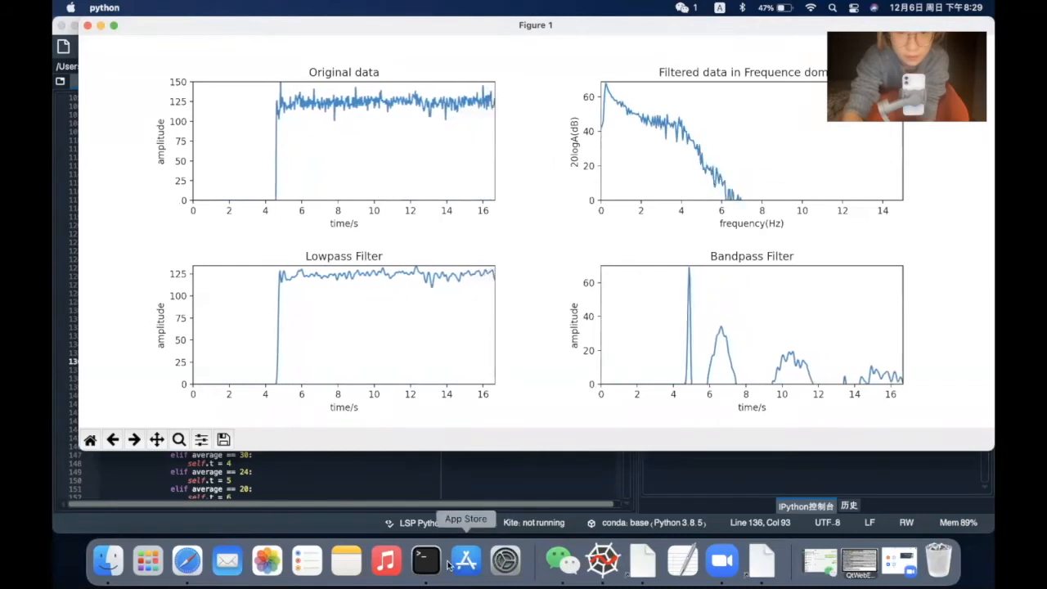
Bring the terminal listing current and dialed phone numbers in front of Figure 1
click(425, 560)
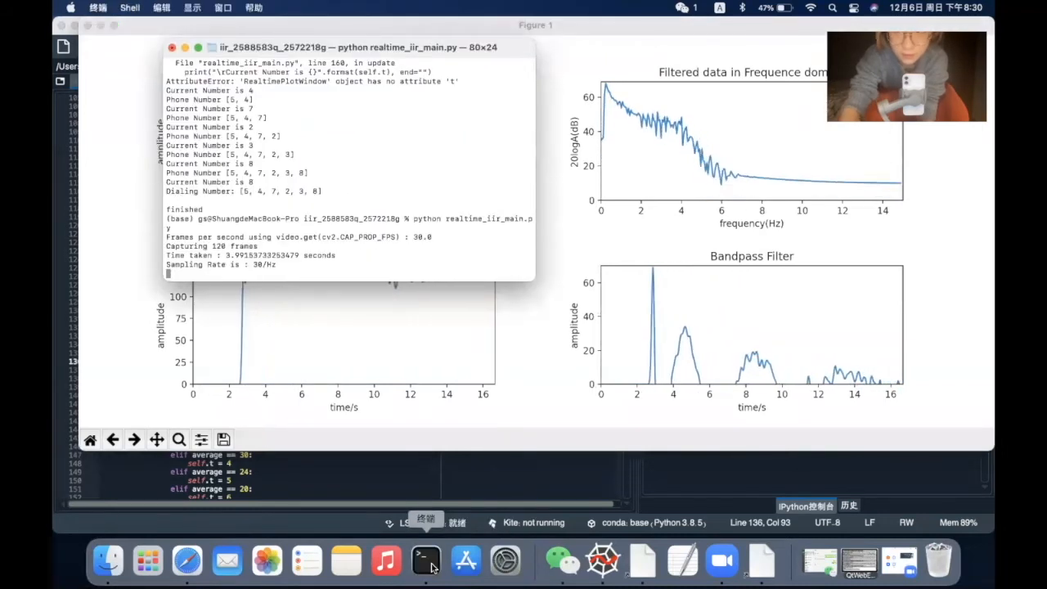